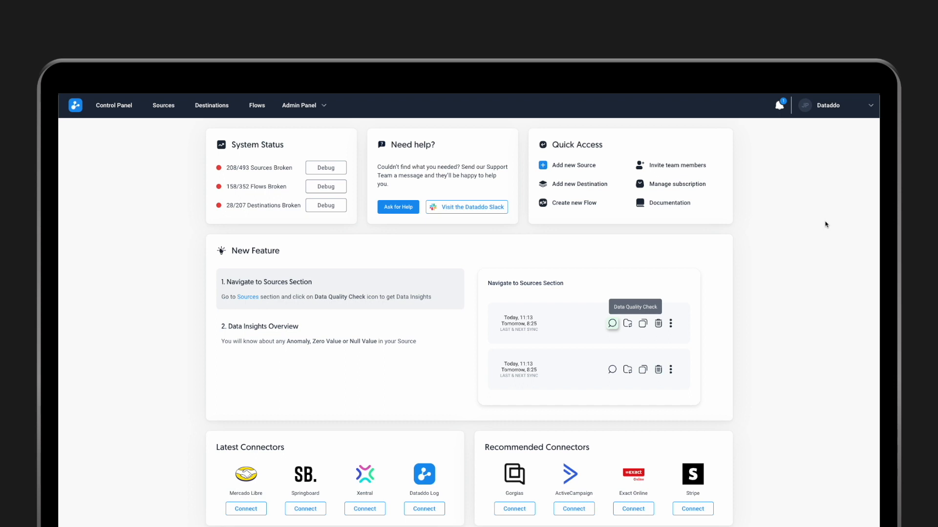
- Go to the Team Members settings page from the account menu
{"action": "left_click", "coordinate": [611, 323]}
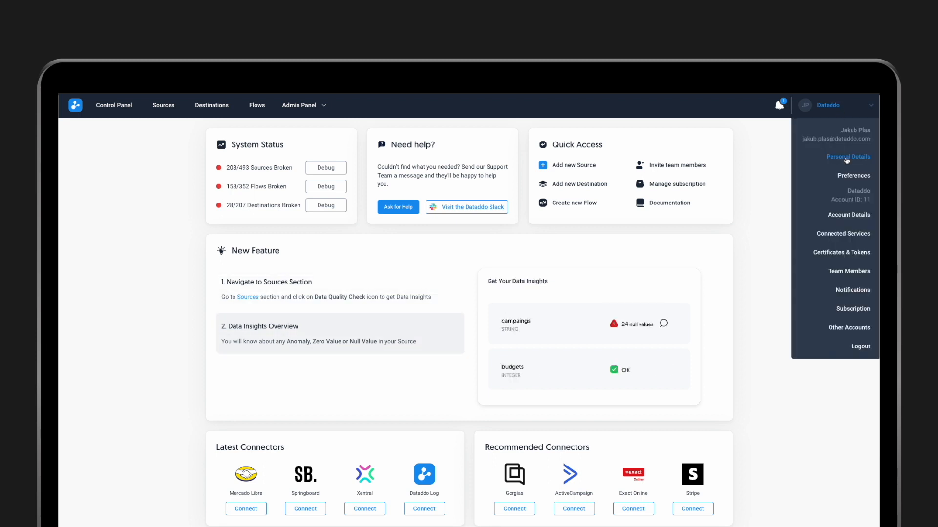
{"action": "left_click", "coordinate": [848, 270]}
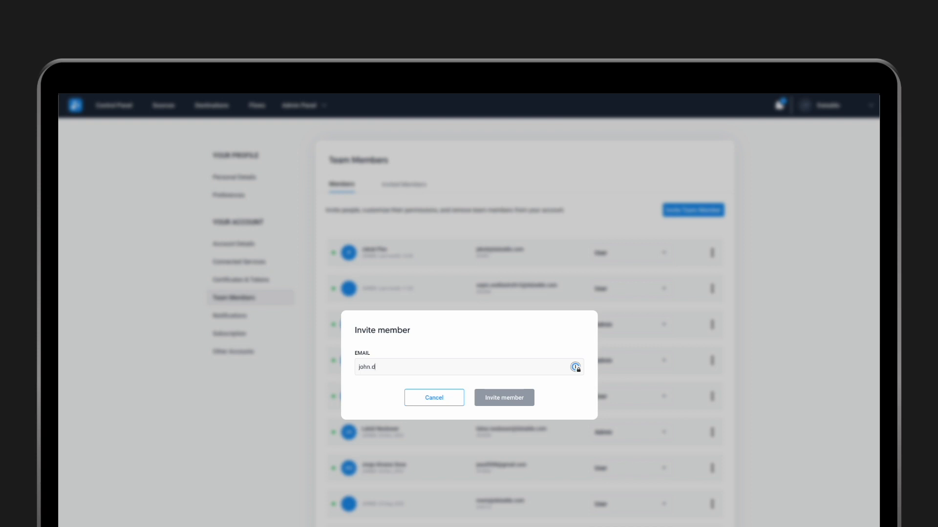
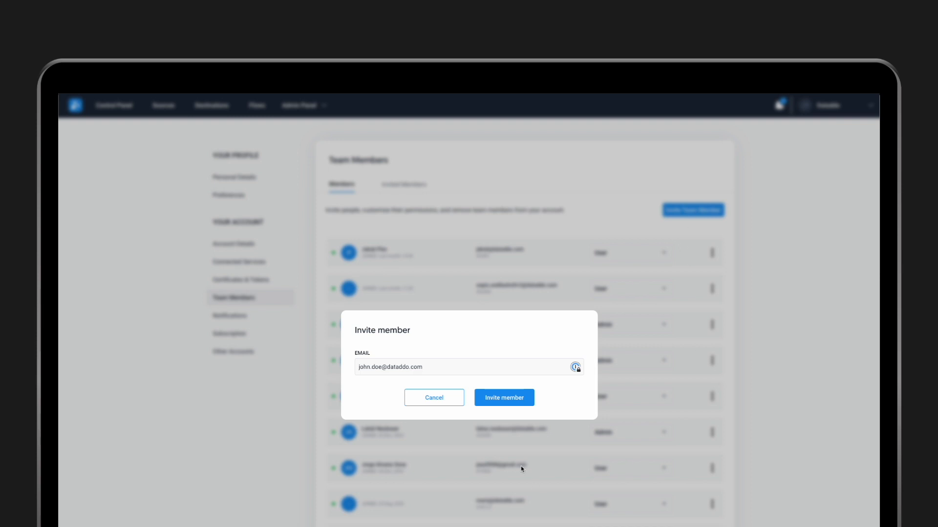
{"action": "left_click", "coordinate": [434, 397]}
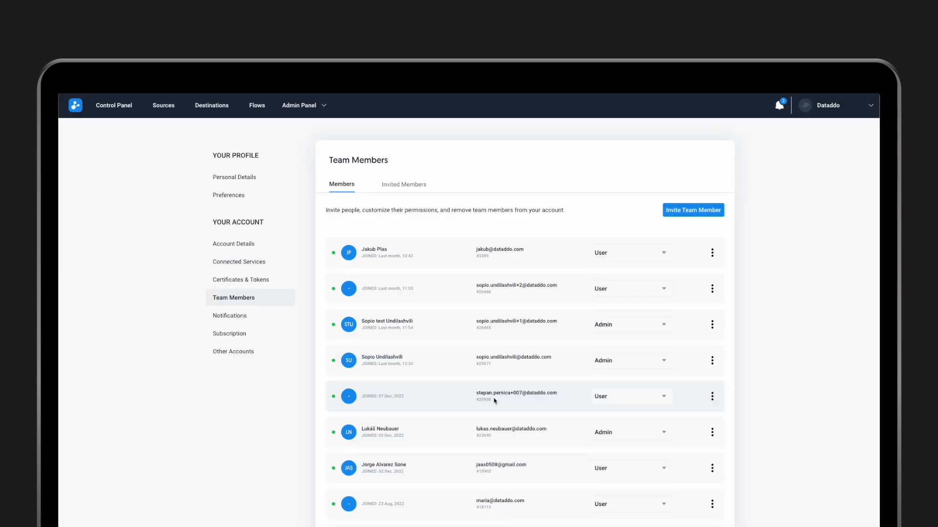
- Delete the newest pending invitation from Invited Members, confirming with the text DELETE
{"action": "left_click", "coordinate": [403, 185]}
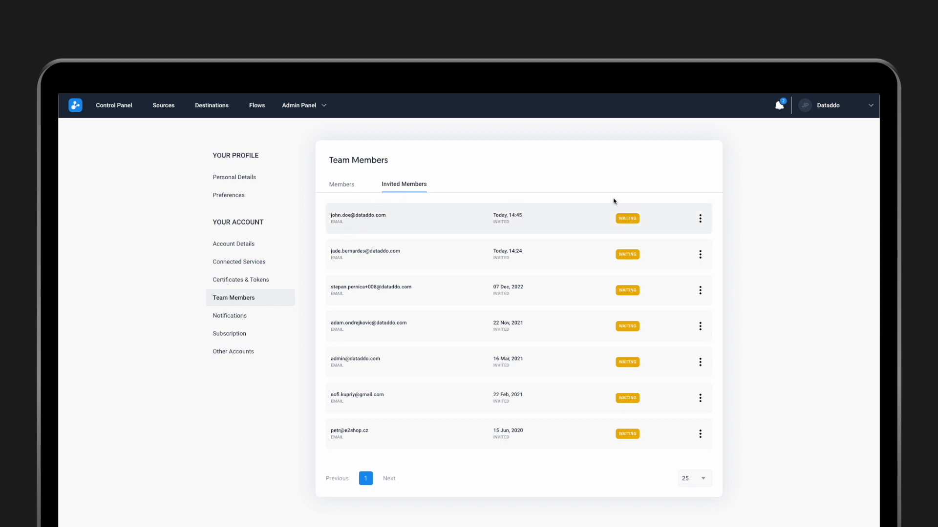
{"action": "left_click", "coordinate": [699, 219]}
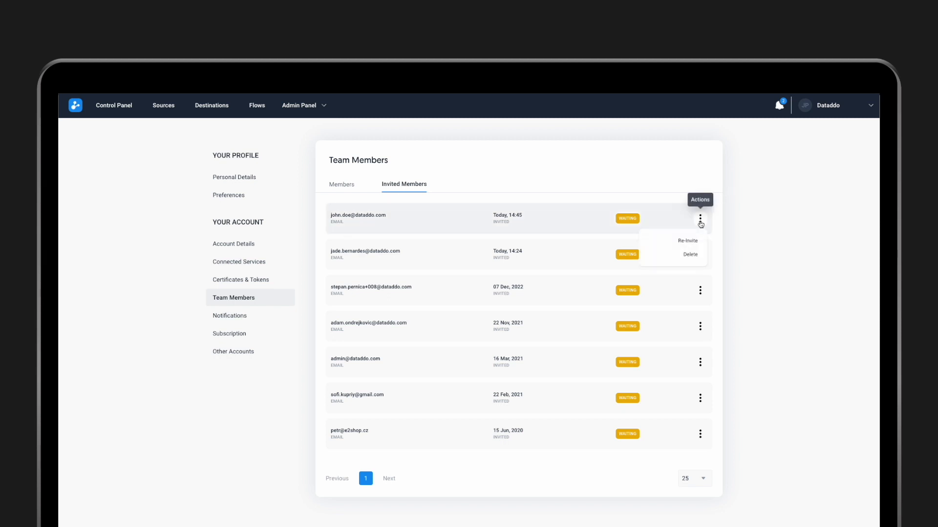
{"action": "left_click", "coordinate": [691, 253]}
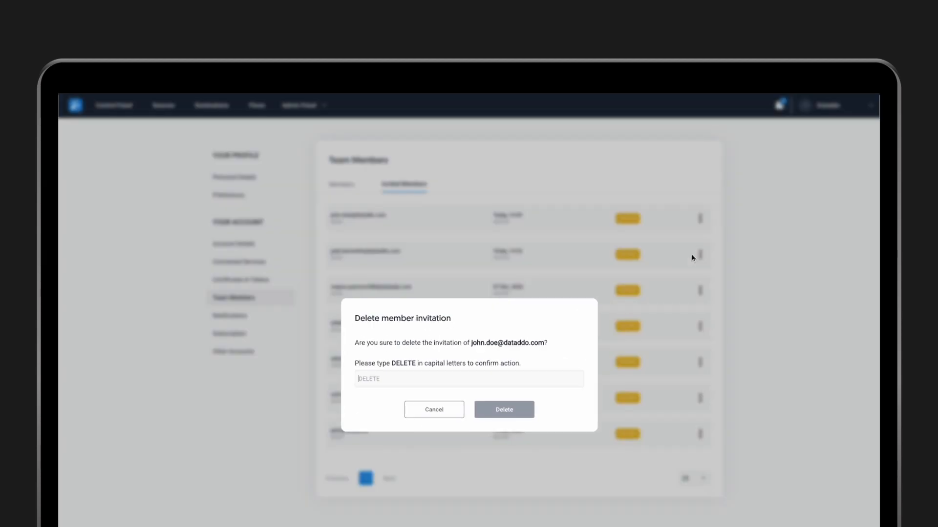
{"action": "type", "text": "DELETE"}
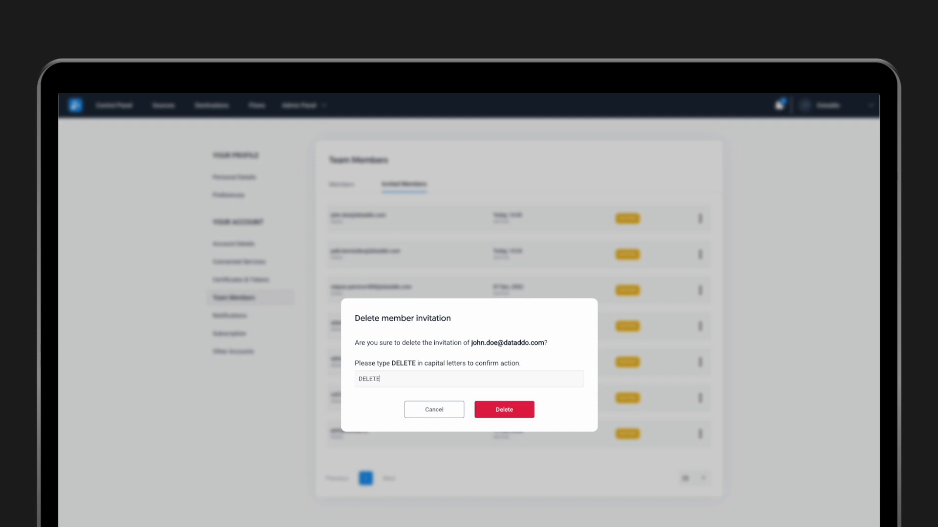
{"action": "left_click", "coordinate": [504, 409]}
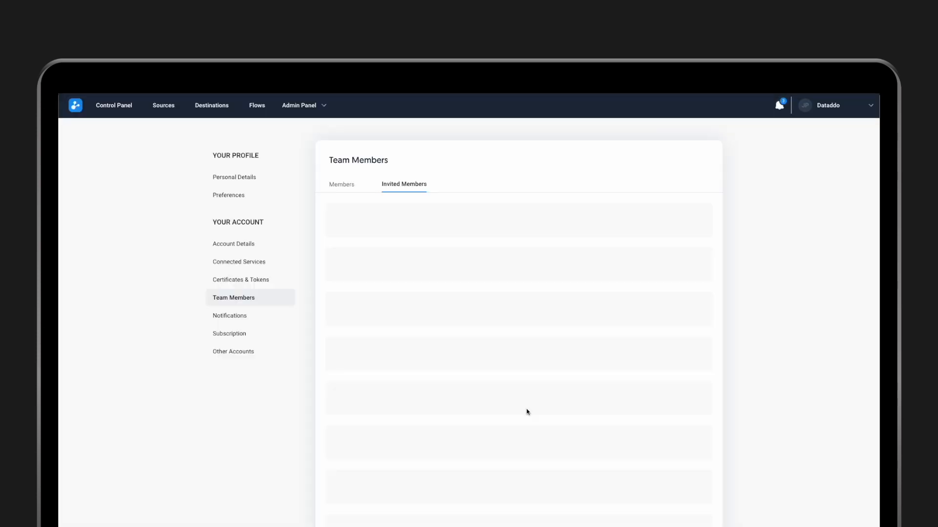
{"action": "left_click", "coordinate": [835, 105]}
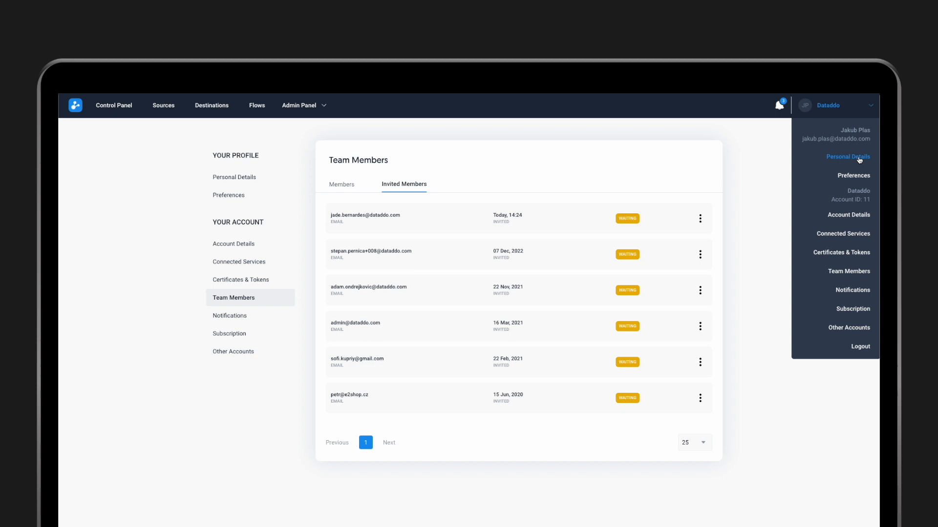
- View the Personal Details page, then the Account Details page
{"action": "left_click", "coordinate": [848, 156]}
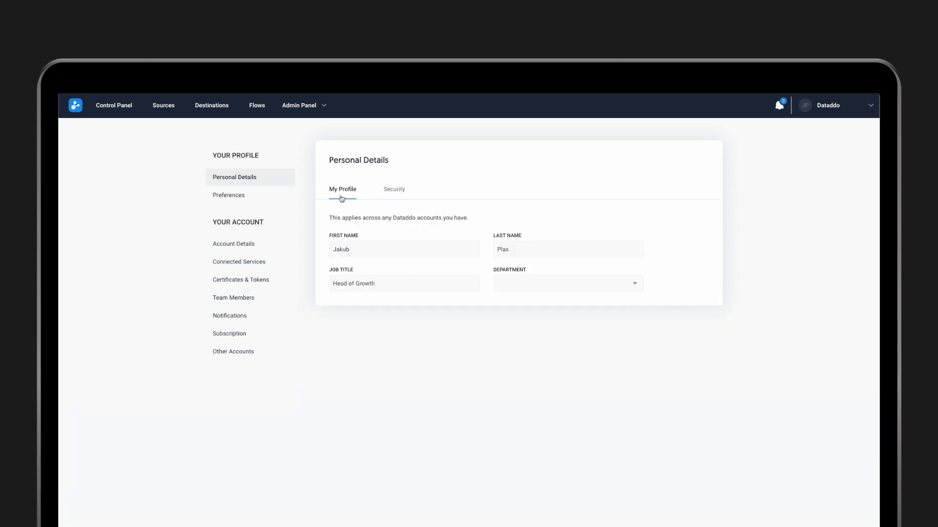
{"action": "left_click", "coordinate": [828, 106]}
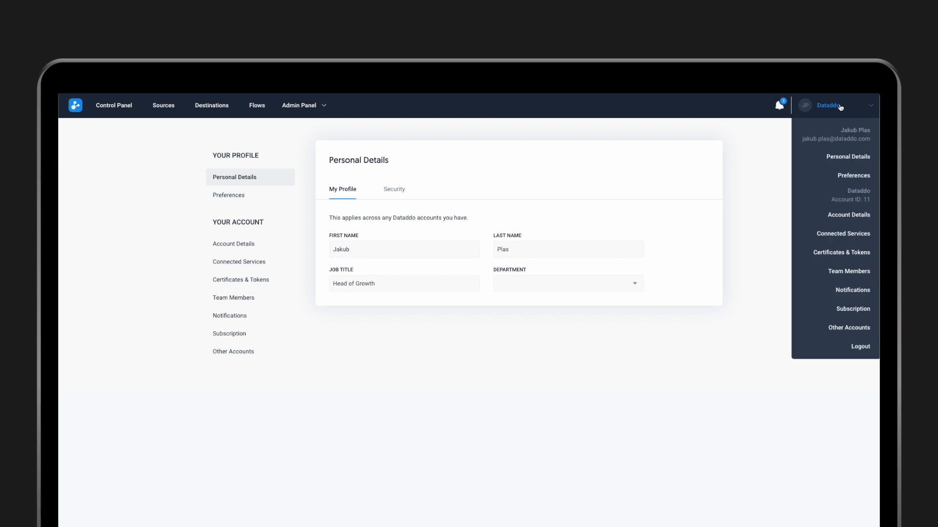
{"action": "left_click", "coordinate": [848, 215]}
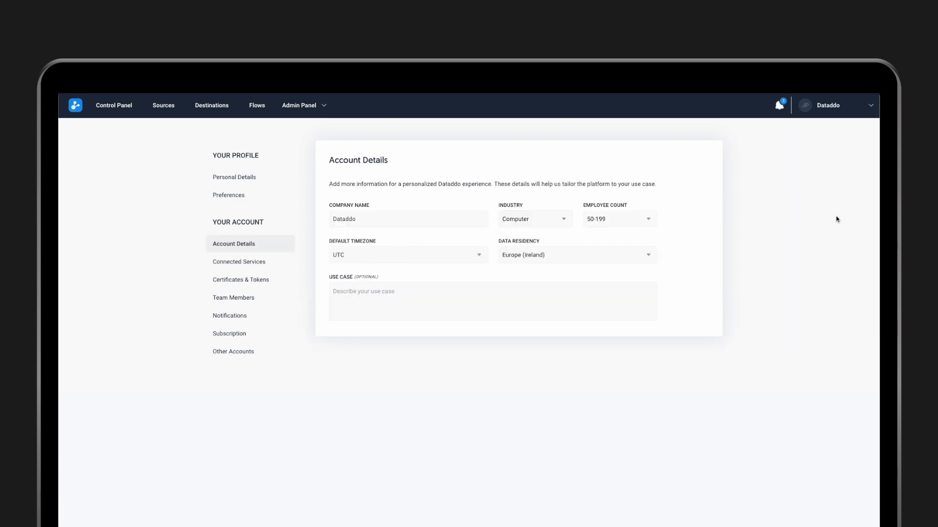
{"action": "mouse_move", "coordinate": [479, 400]}
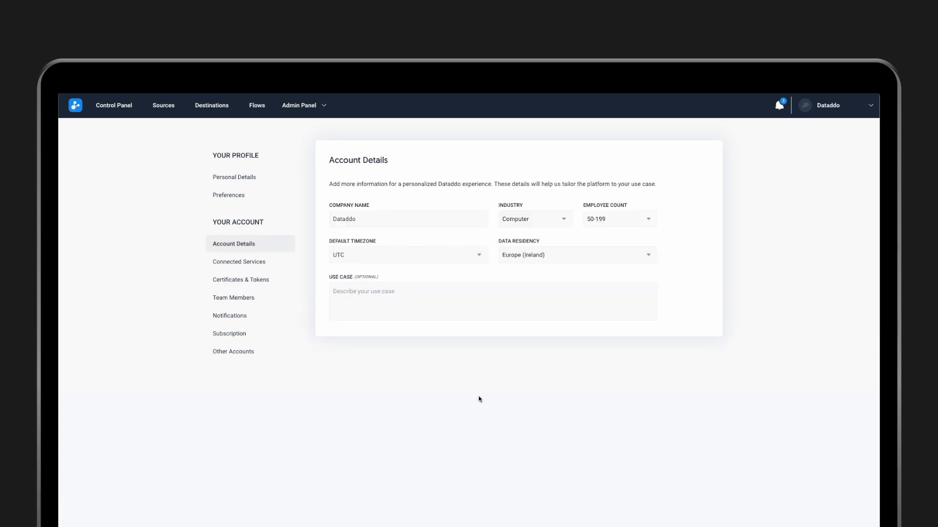
- Return to Team Members and bring up the third member's role choices
{"action": "left_click", "coordinate": [829, 106]}
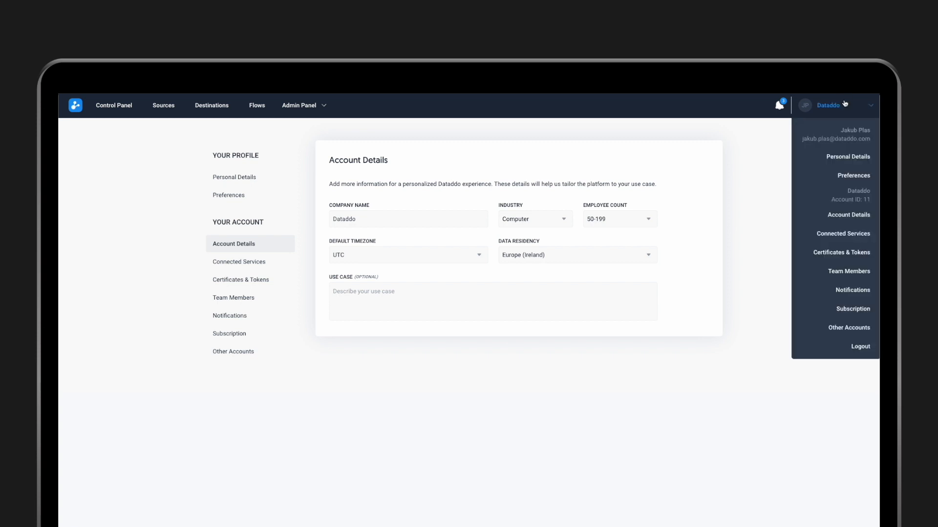
{"action": "left_click", "coordinate": [234, 298]}
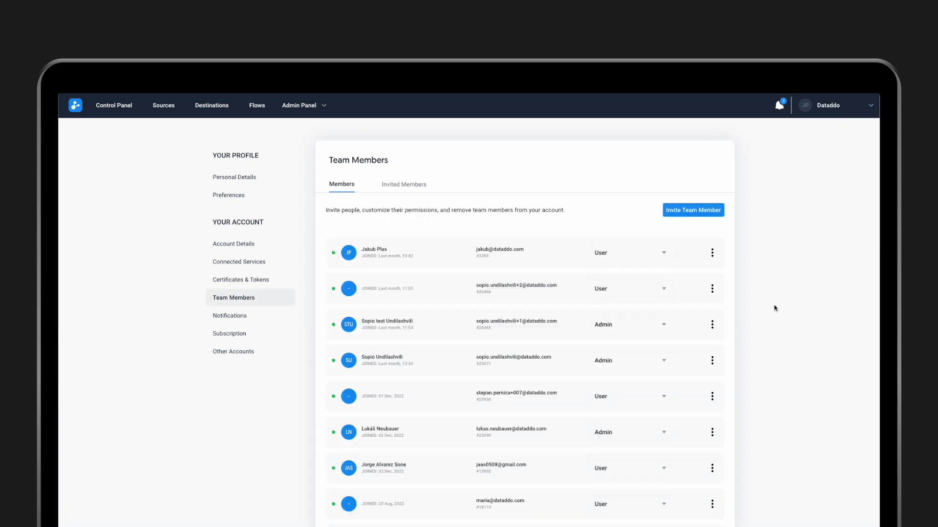
{"action": "left_click", "coordinate": [630, 325]}
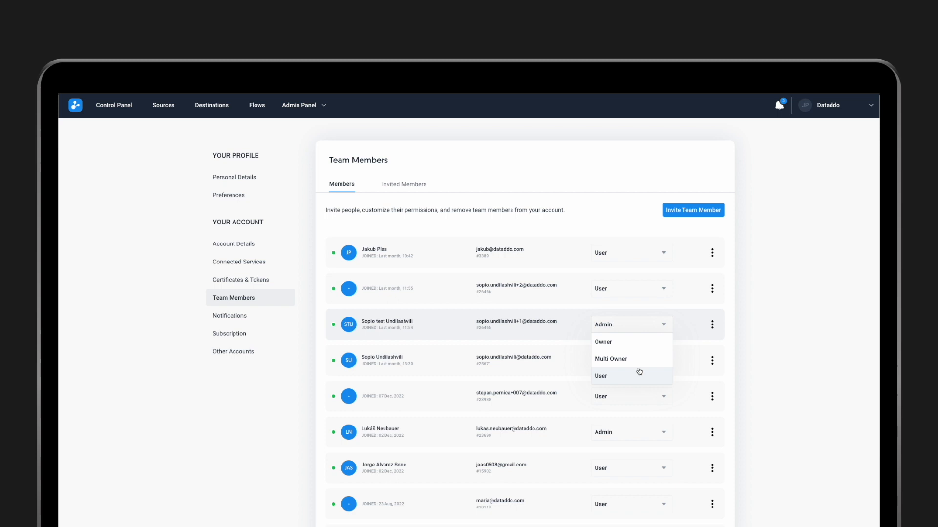